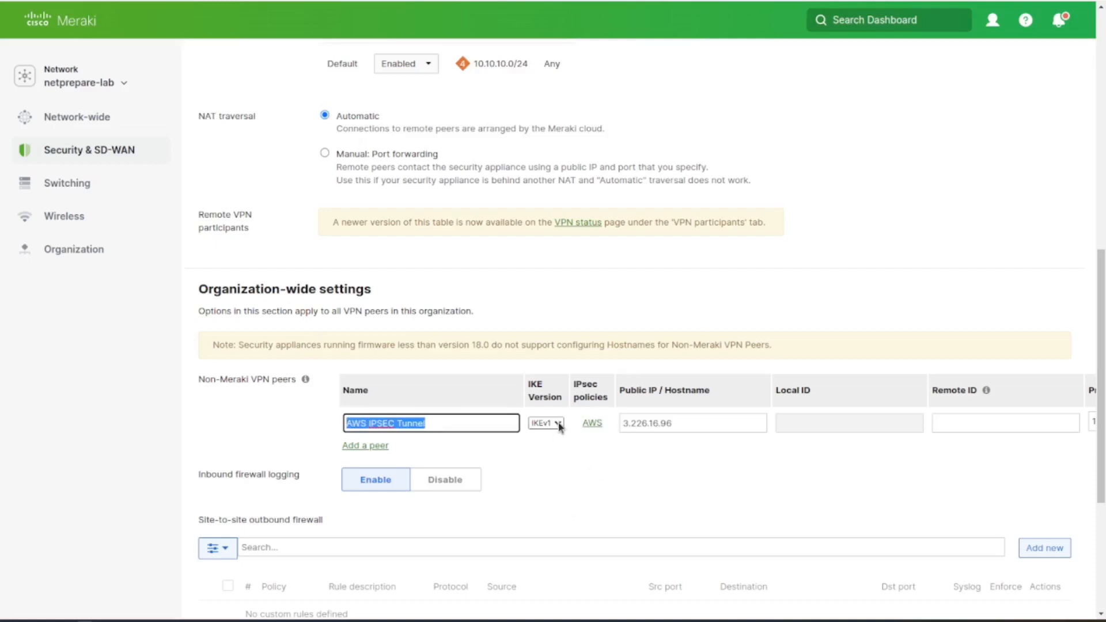
mouse_move(593, 422)
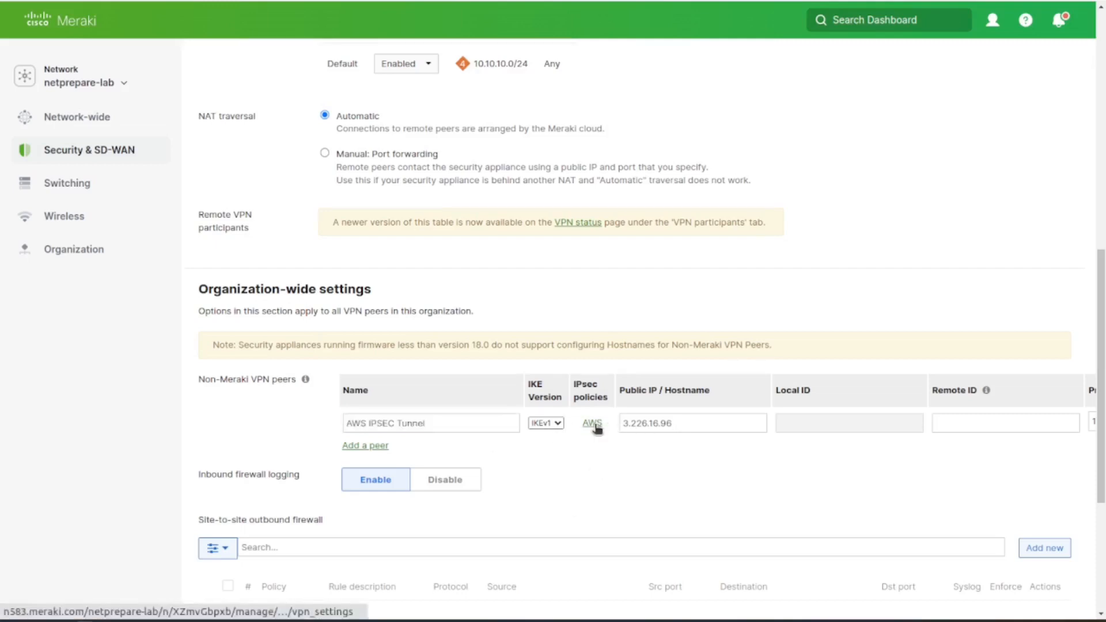
- Set the AWS IPSEC Tunnel peer's IPsec policies to the AWS preset and update
click(593, 423)
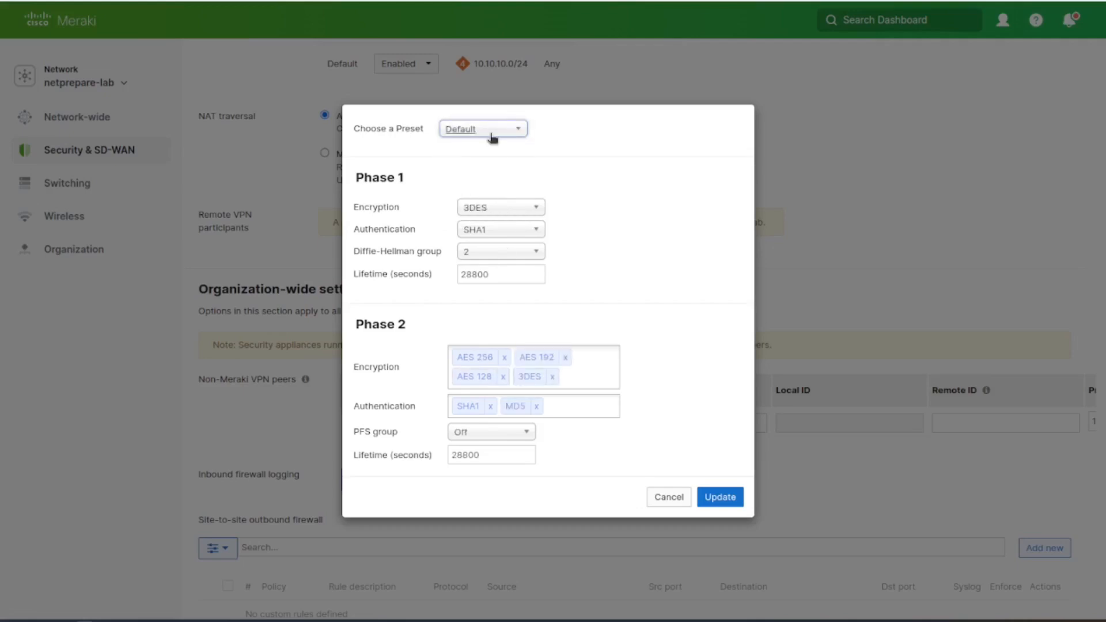
click(482, 128)
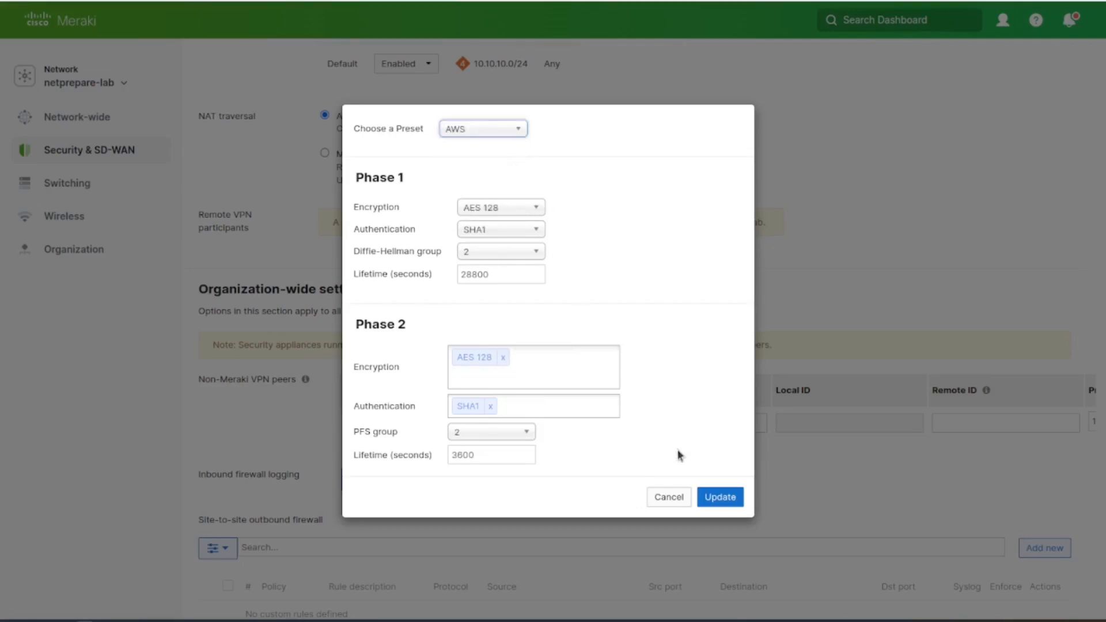
click(719, 496)
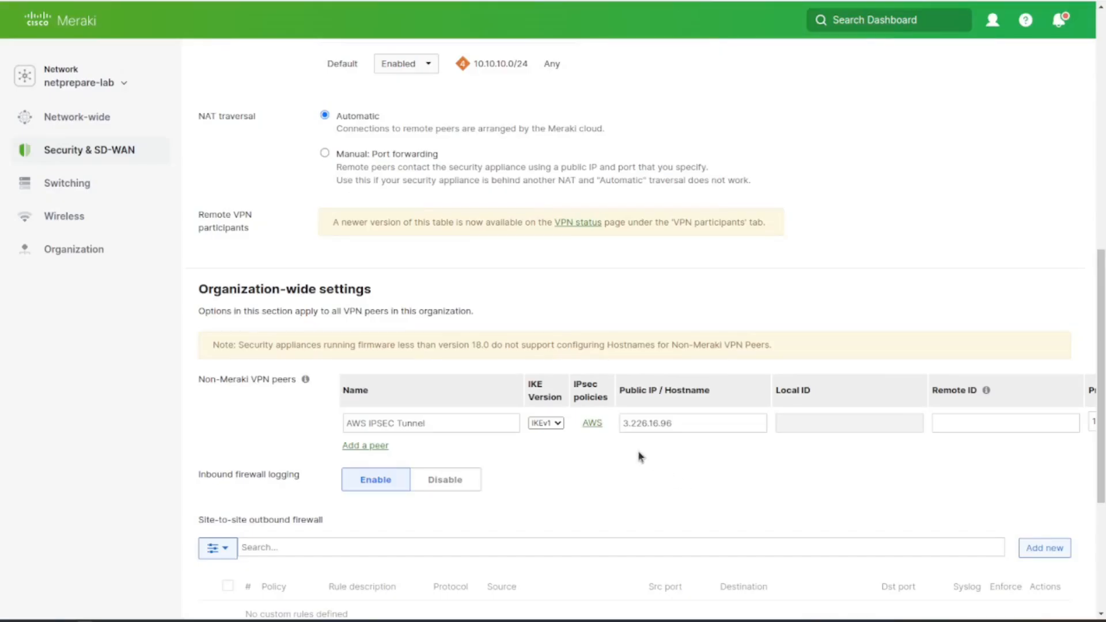
scroll(right, 3)
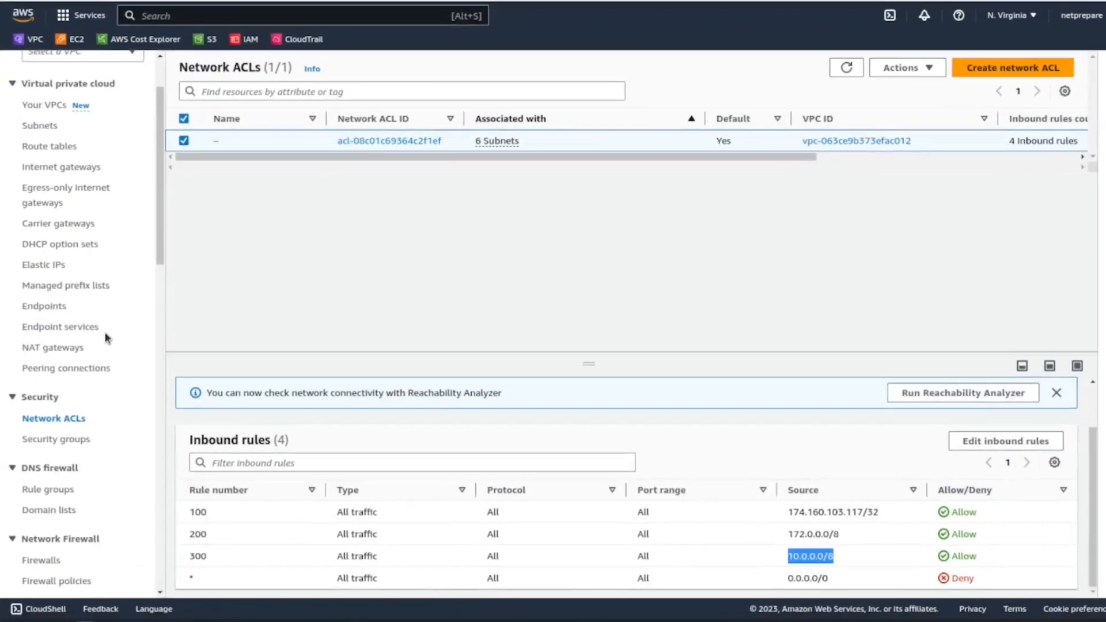
- Choose the Cisco Meraki MX Series ikev1 sample configuration for the VPN connection
scroll(down, 3)
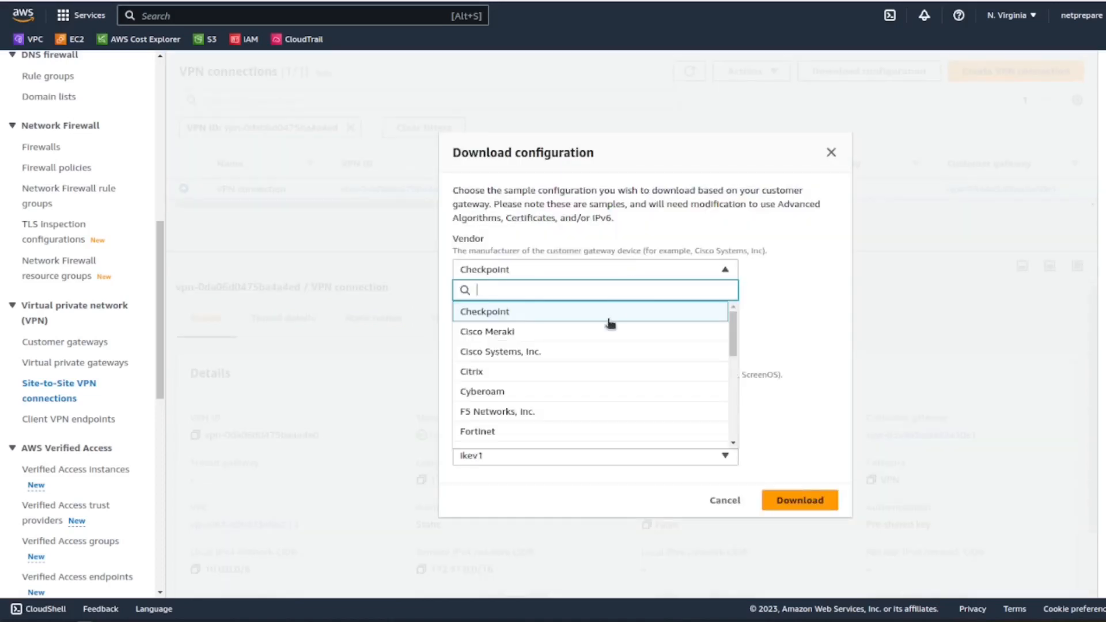
click(487, 332)
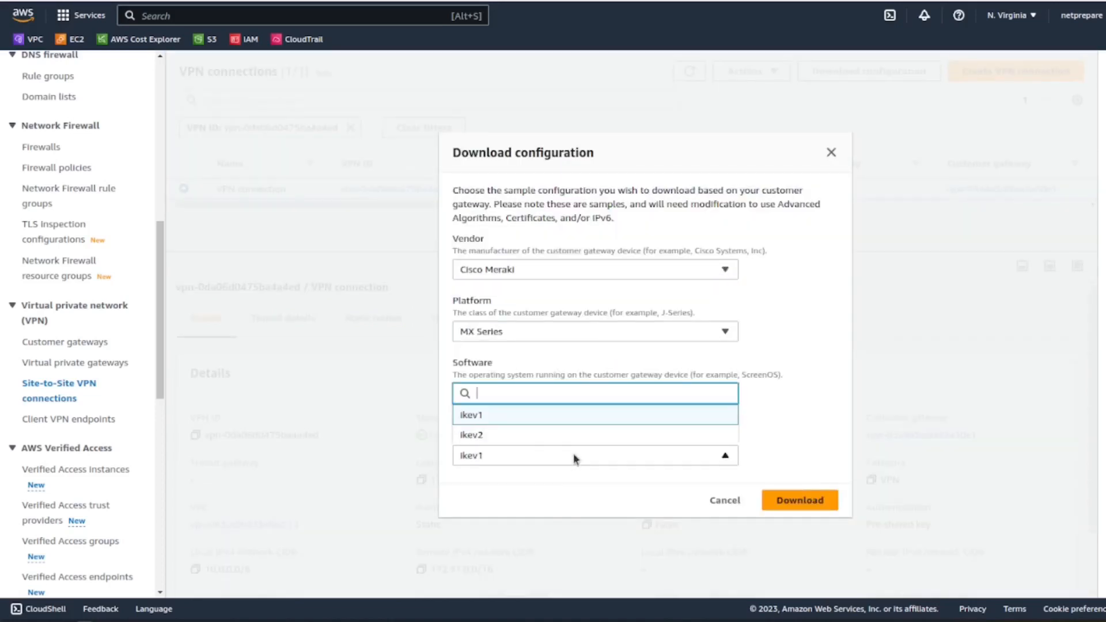
click(724, 499)
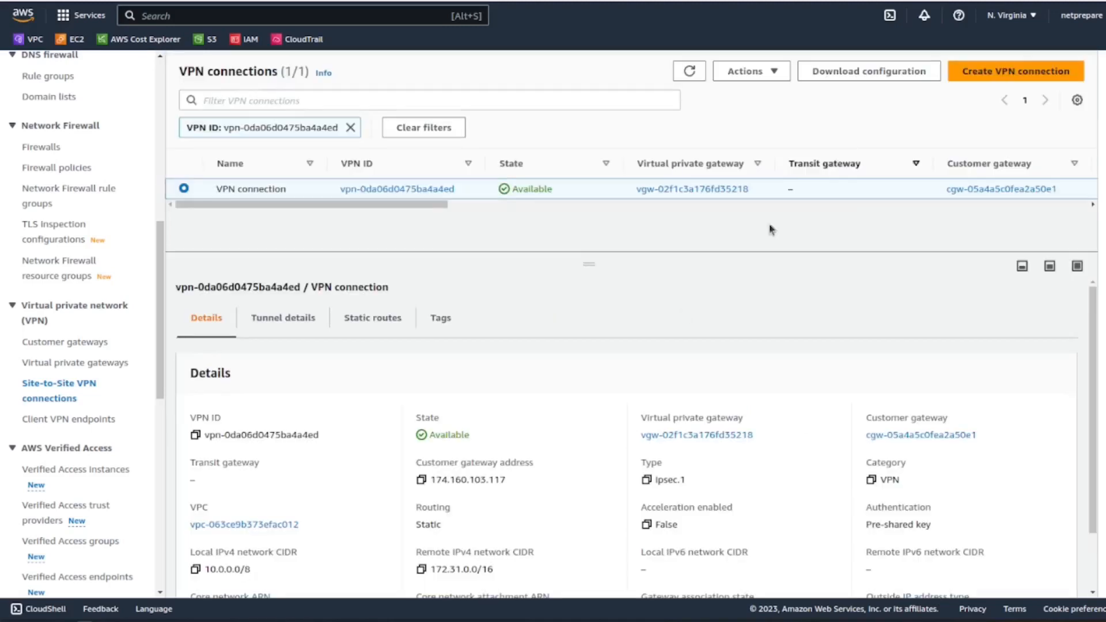
- View the tunnel details: Tunnel 1 (3.226.16.96) Up, Tunnel 2 (34.200.51.234) Down
click(282, 318)
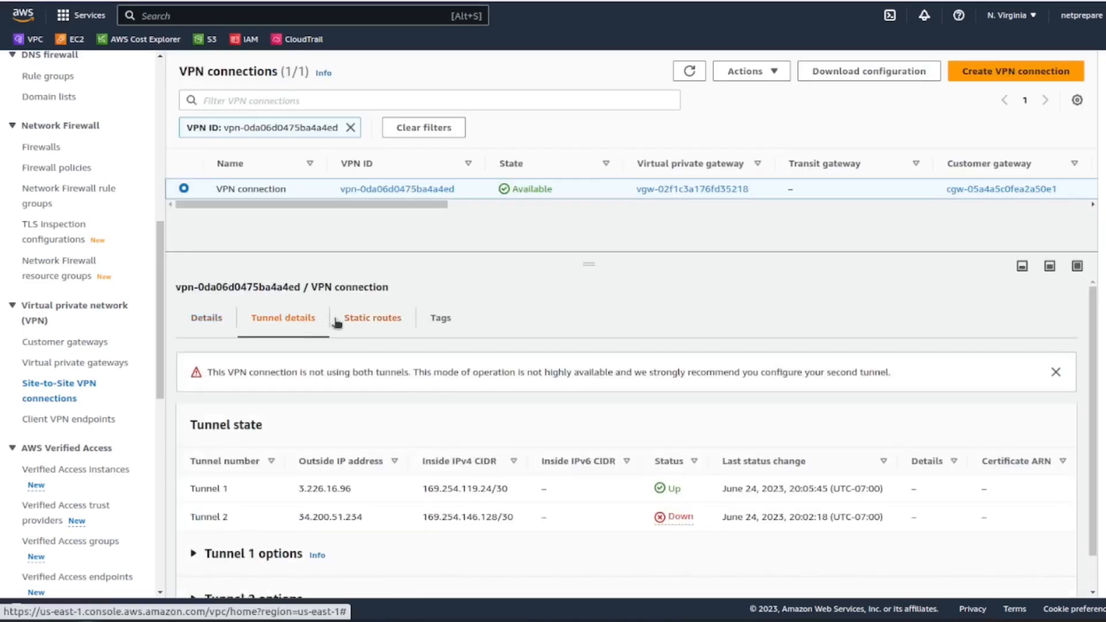
mouse_move(741, 129)
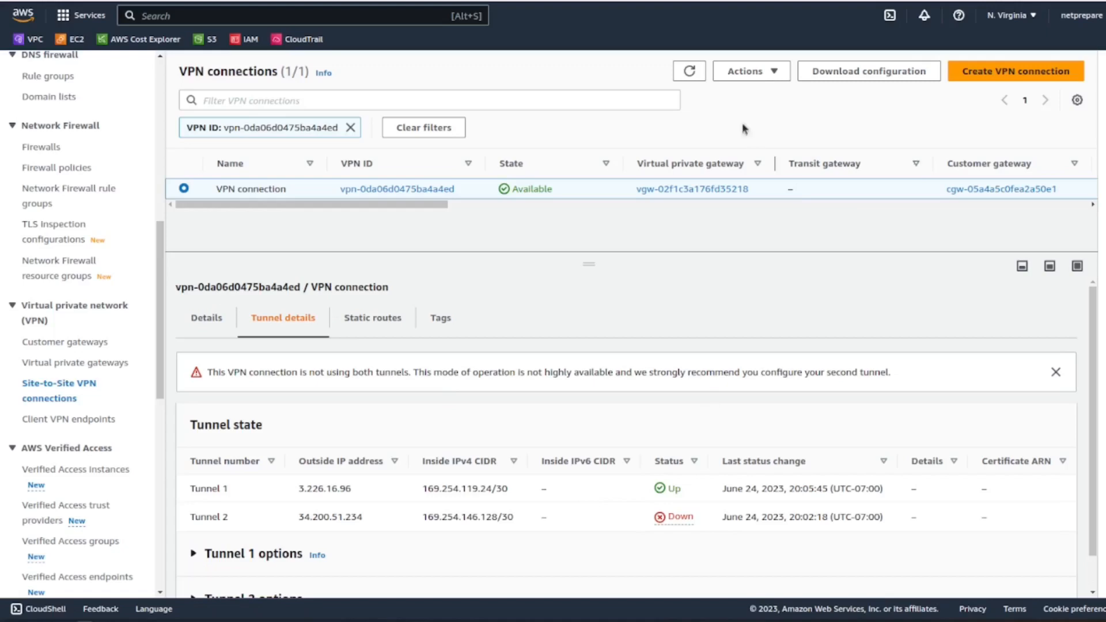